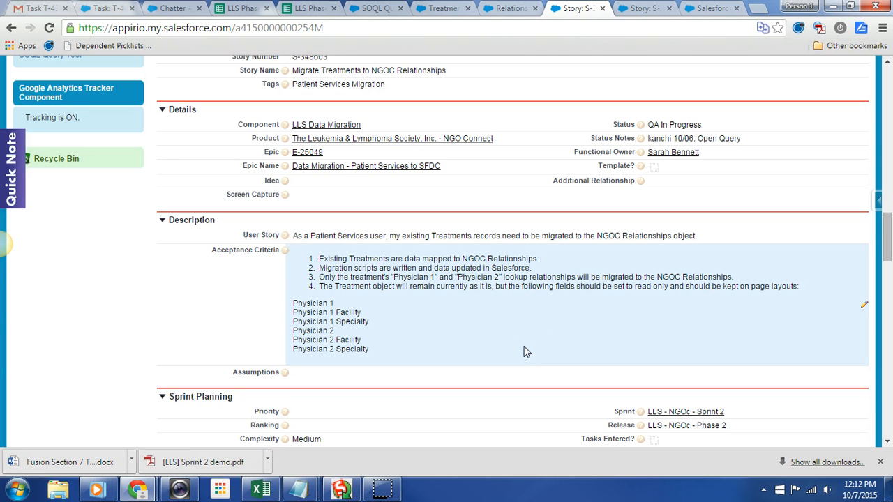
mouse_move(531, 348)
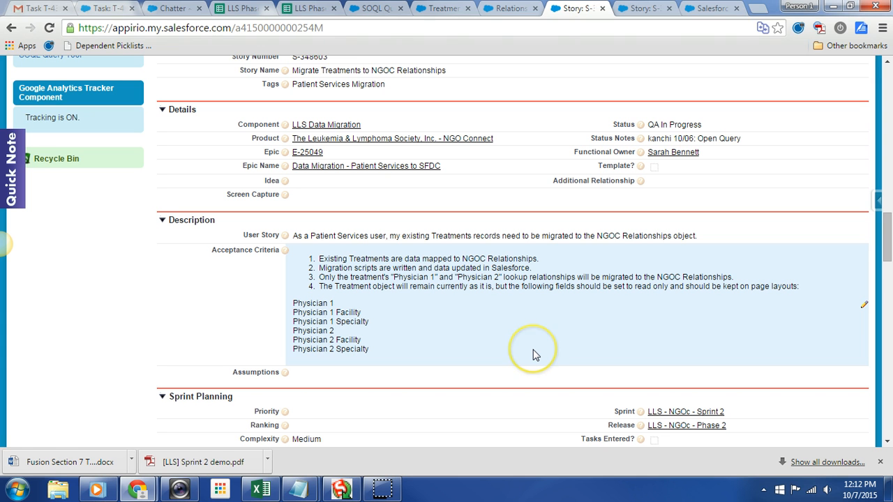
mouse_move(533, 355)
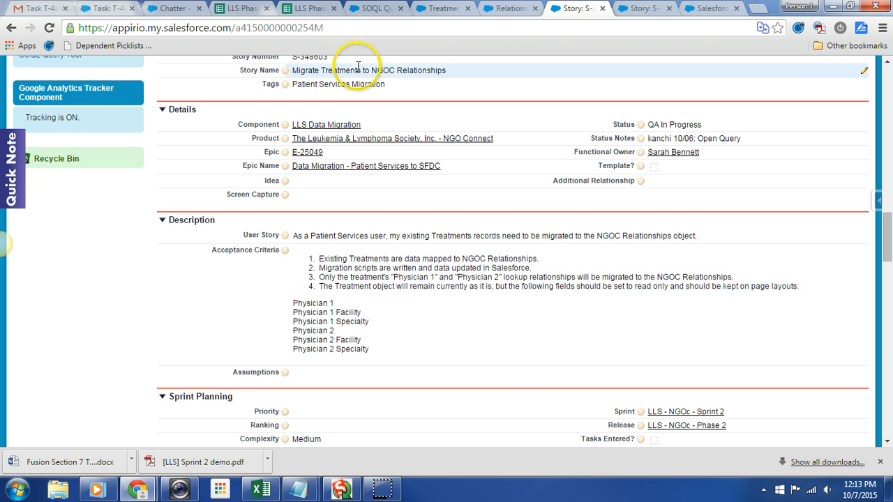
Step: Switch from Notepad to the SOQL Query Tool page to bring in the Physician 1 query
click(374, 9)
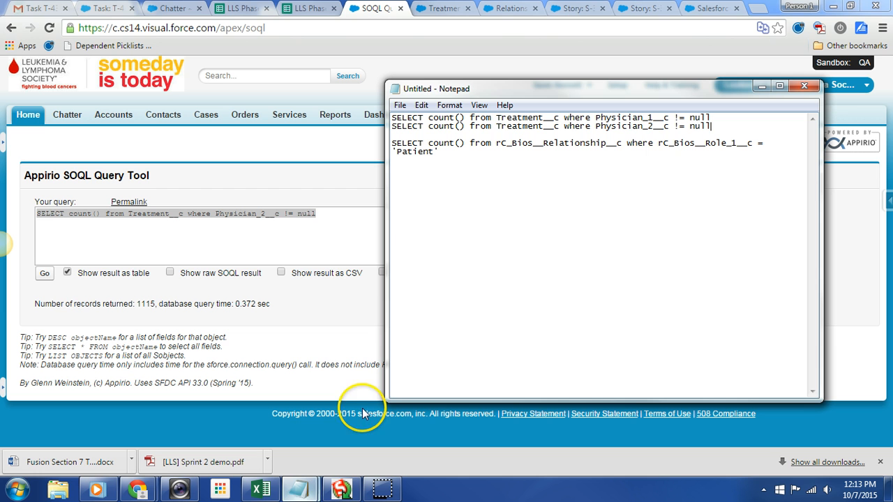
mouse_move(647, 134)
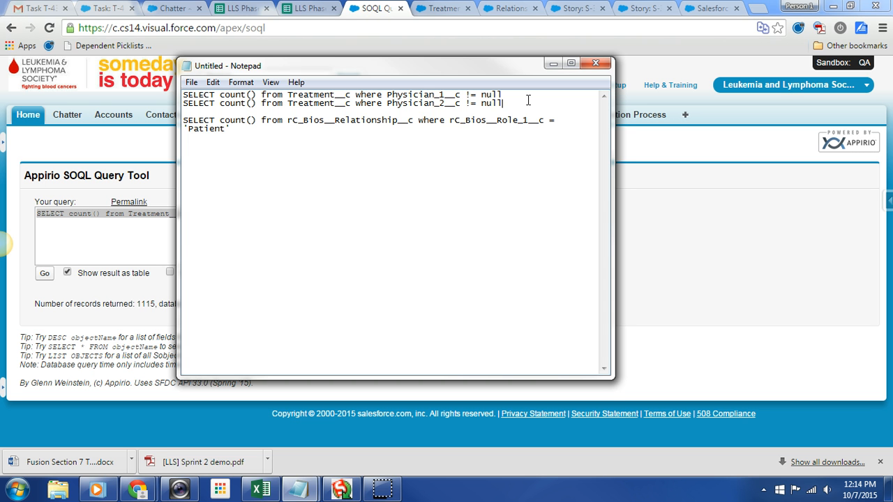
mouse_move(510, 93)
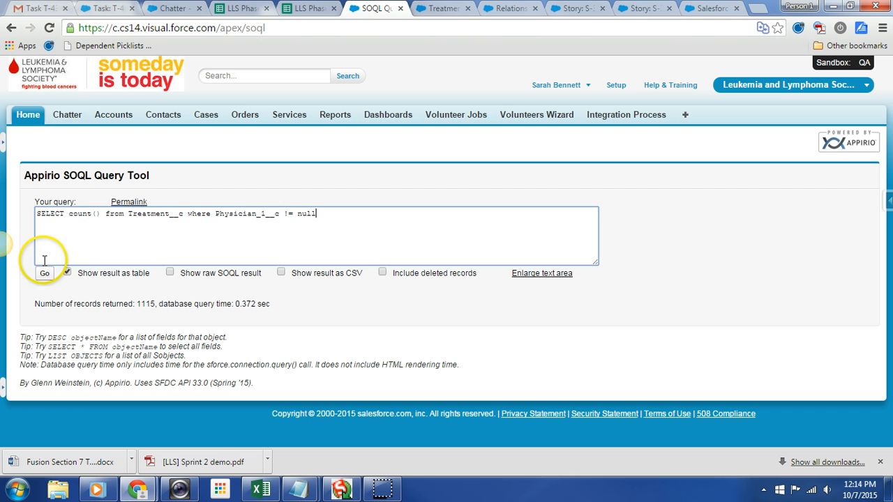
Step: Run the Physician_1__c Treatment count query, returning 106,488 records
click(44, 272)
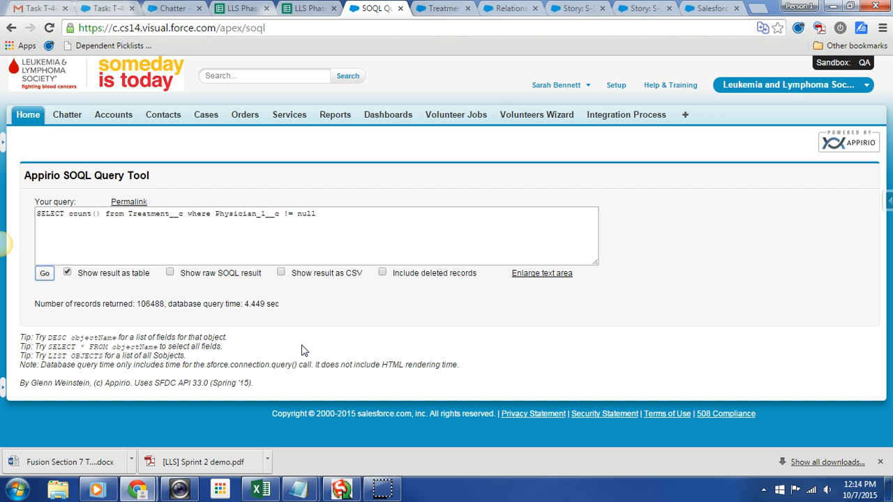
mouse_move(31, 232)
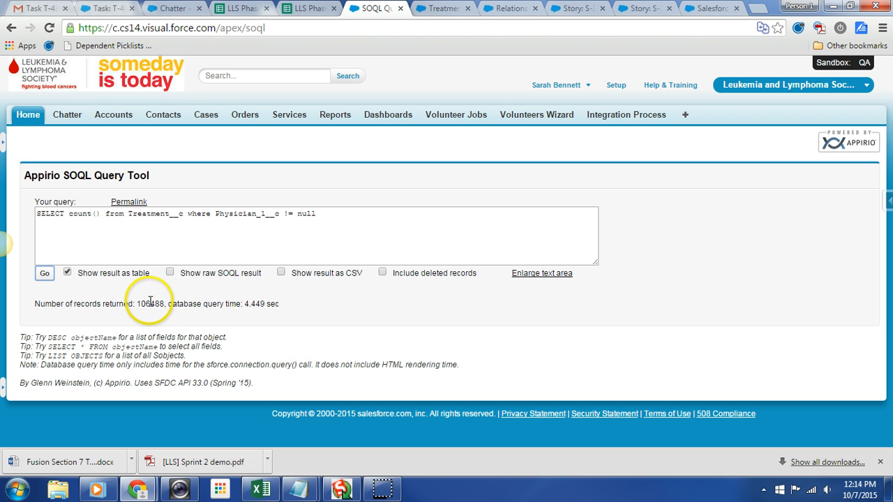
mouse_move(313, 316)
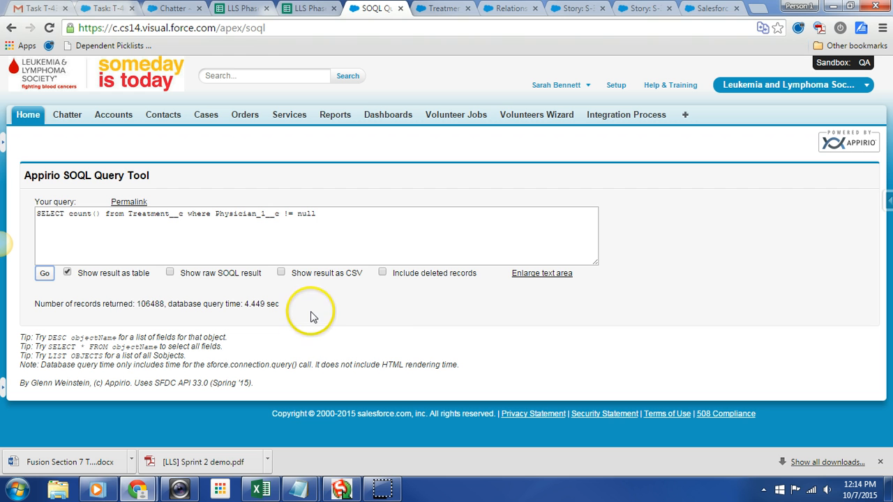
mouse_move(161, 307)
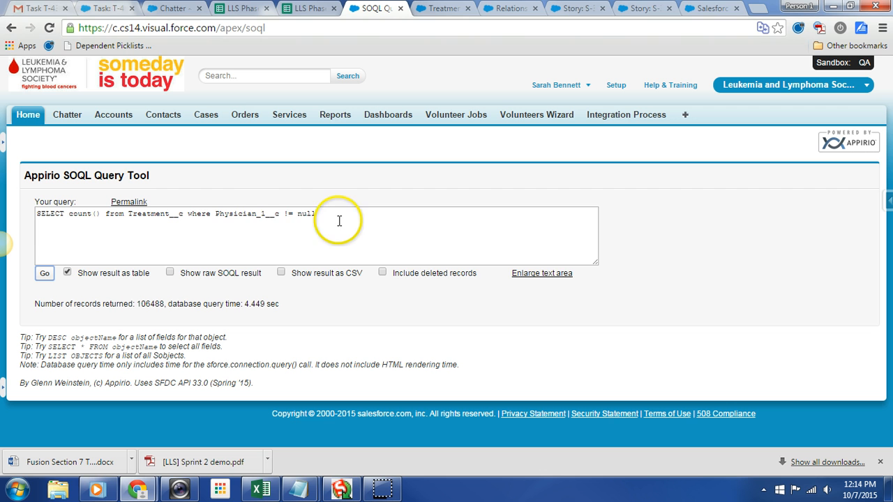
mouse_move(263, 213)
text(2)
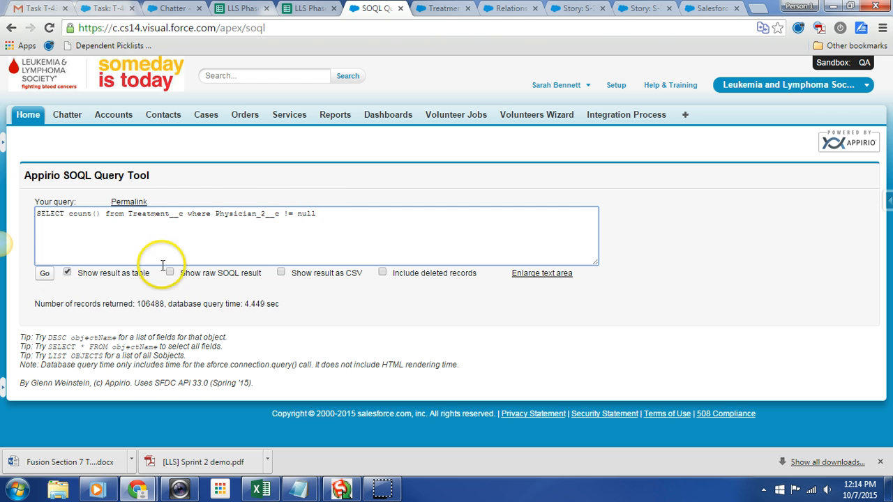
Step: Run the Physician_2__c Treatment count query, returning 1,115 records
click(44, 272)
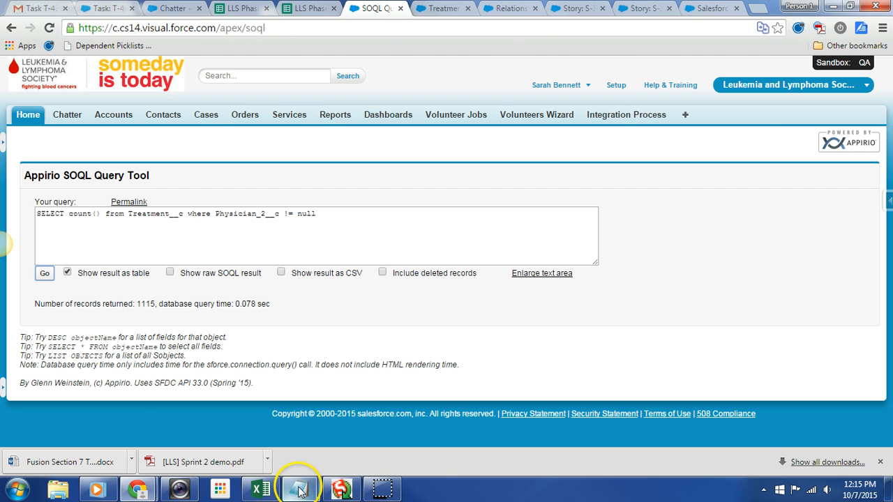
Step: Run the rC_Bios__Relationship__c count where Role 1 is Patient, returning 107,668 records
click(298, 488)
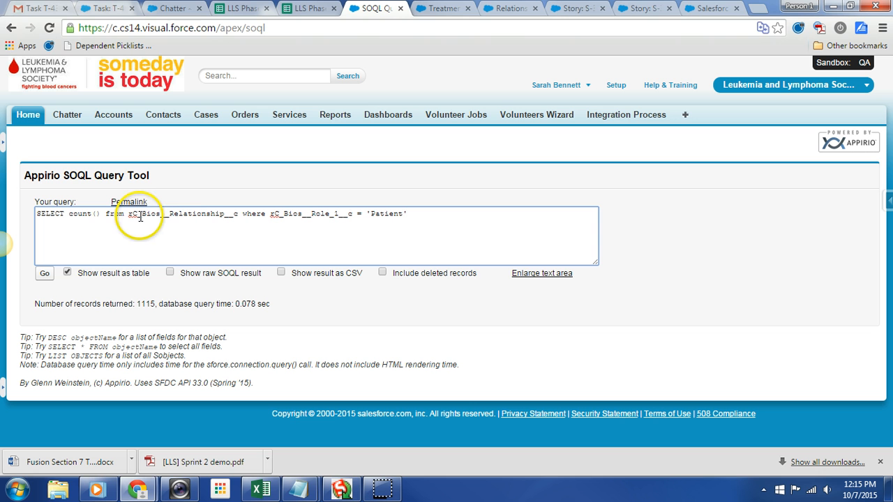
mouse_move(219, 208)
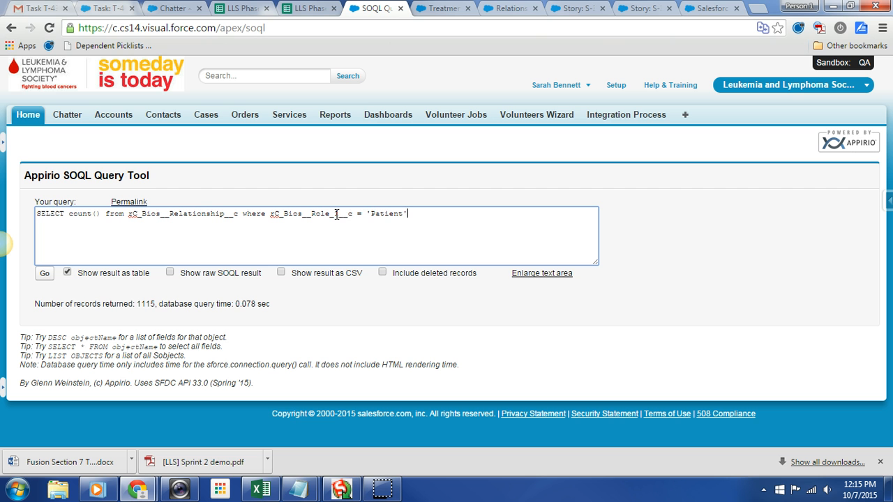
mouse_move(60, 240)
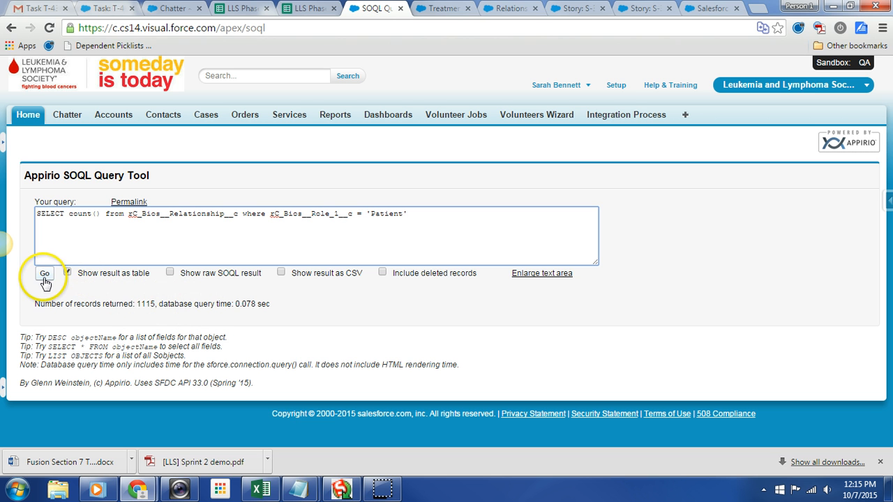
click(45, 273)
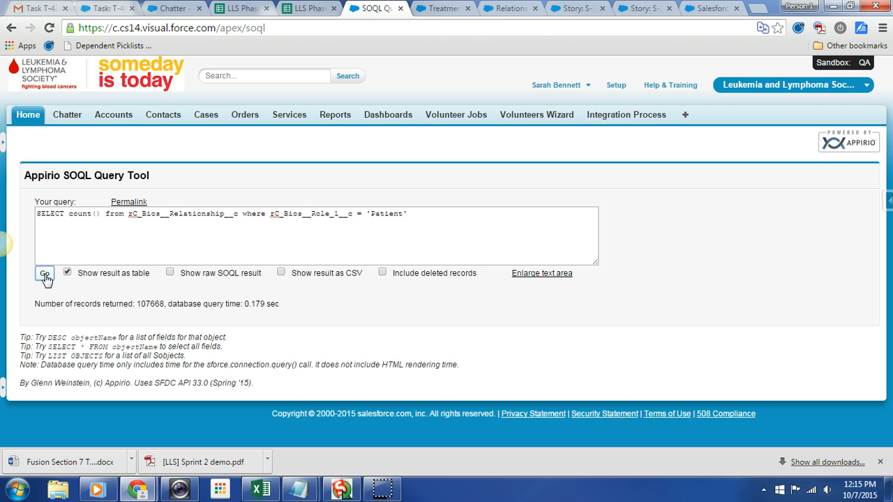
mouse_move(156, 304)
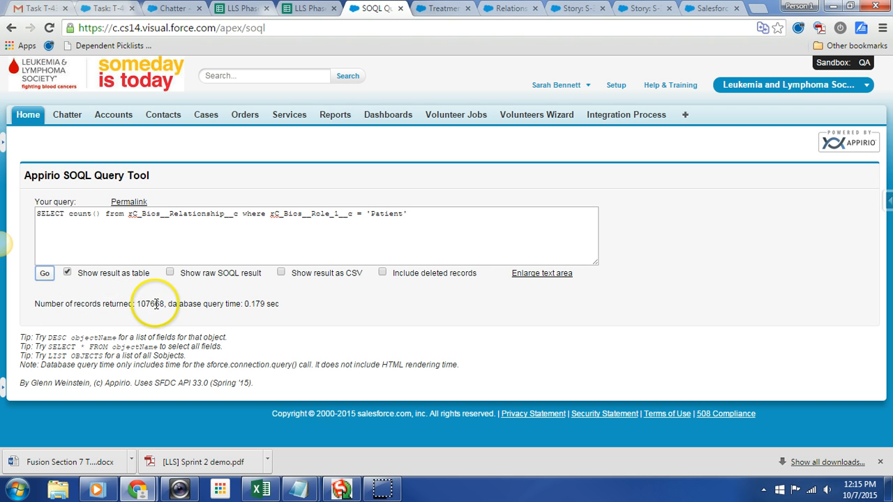
mouse_move(266, 308)
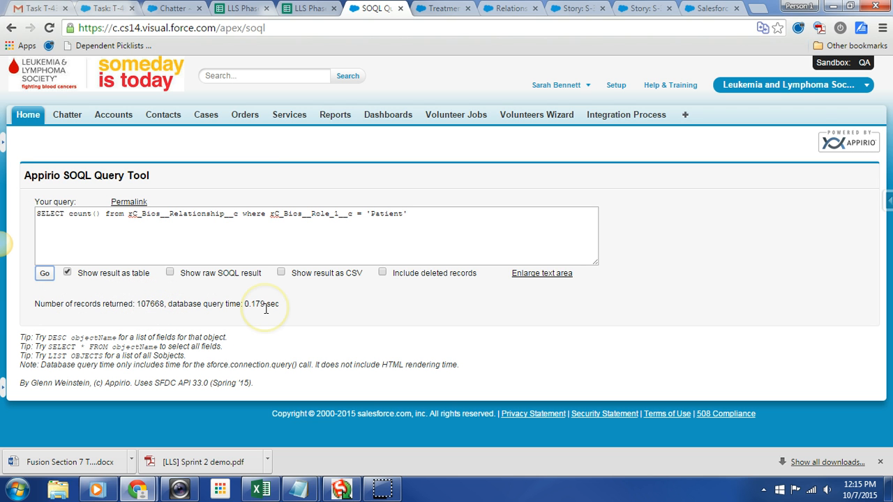
mouse_move(265, 308)
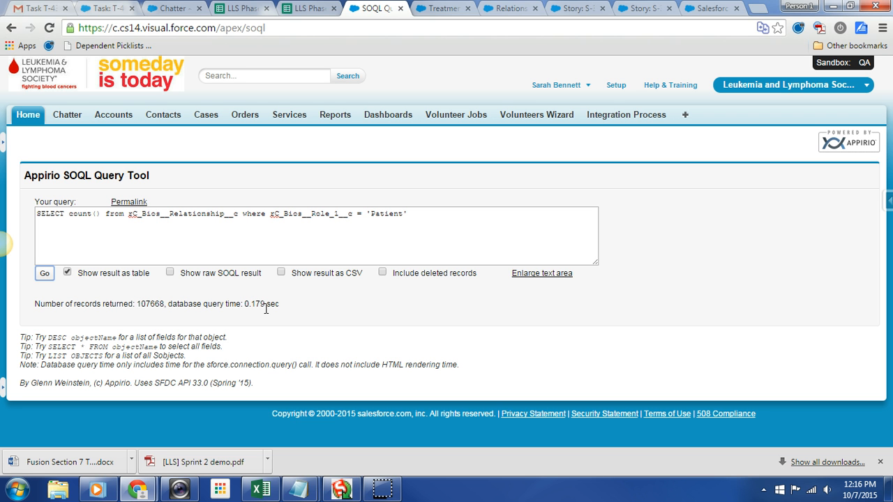
mouse_move(344, 484)
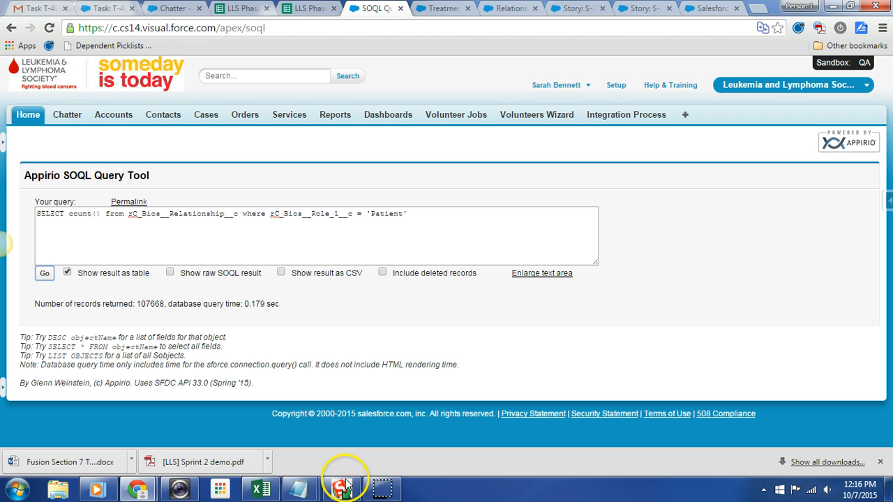